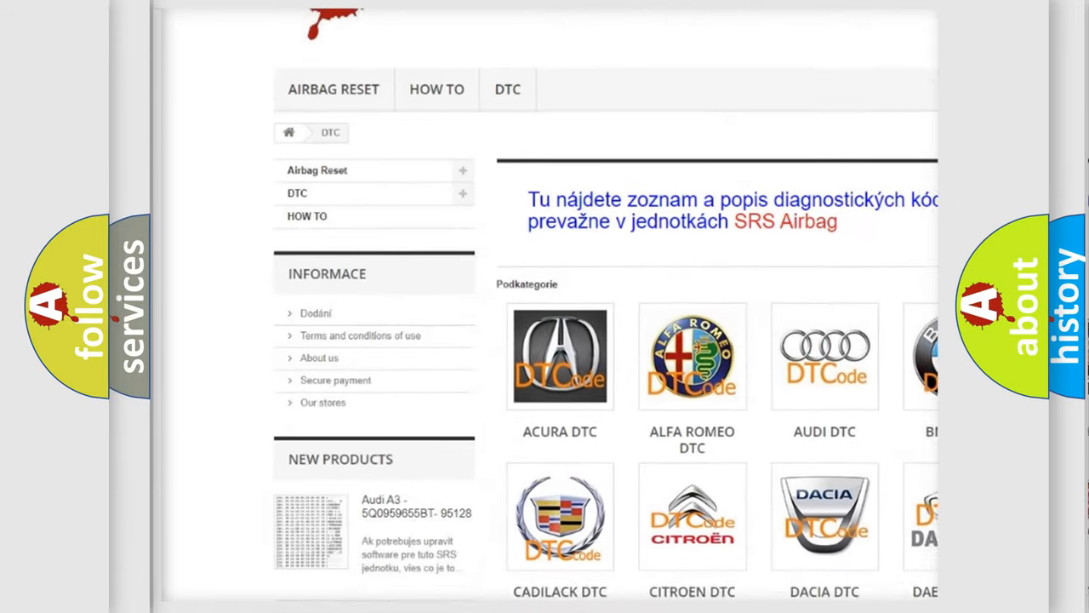
scroll(down, 3)
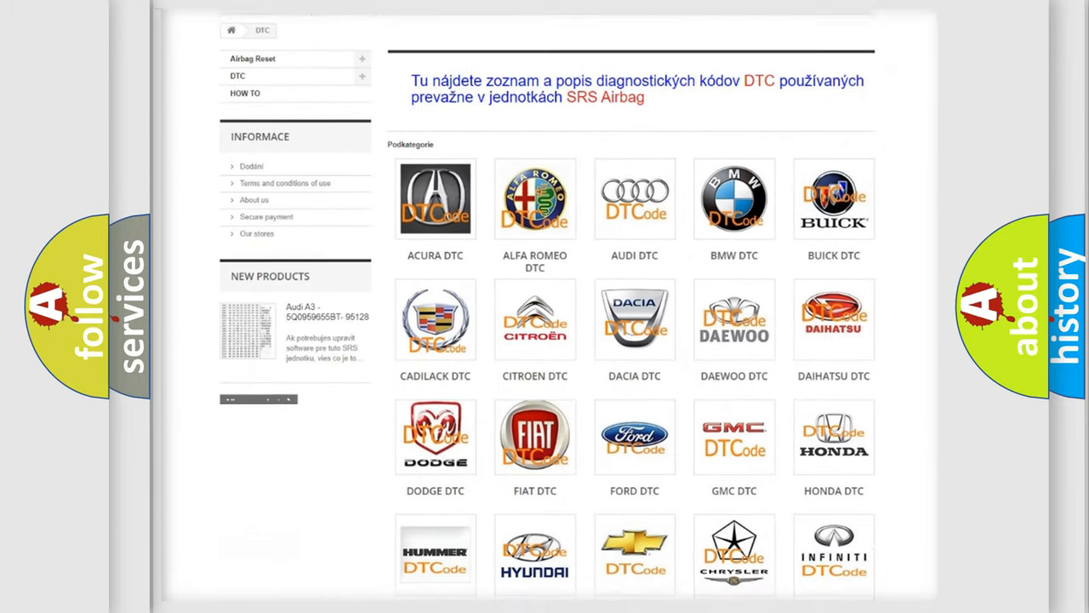
scroll(down, 3)
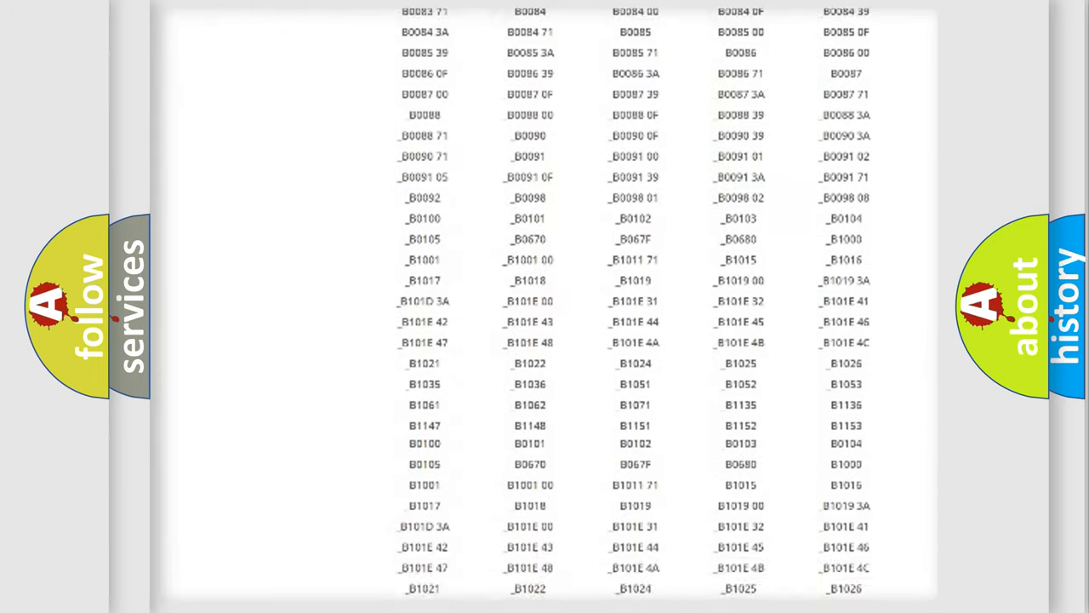
scroll(up, 3)
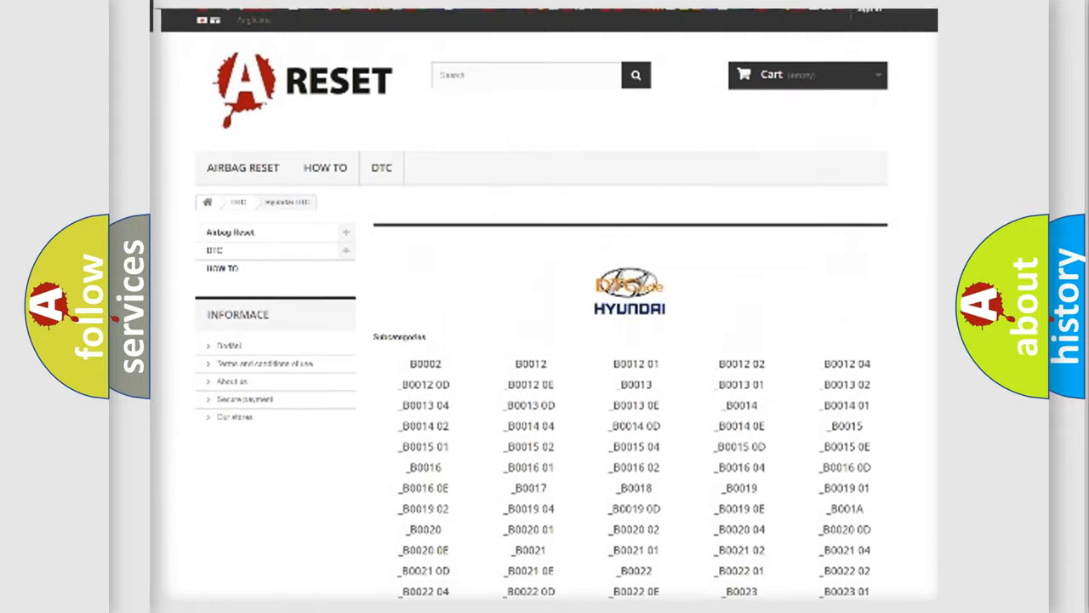